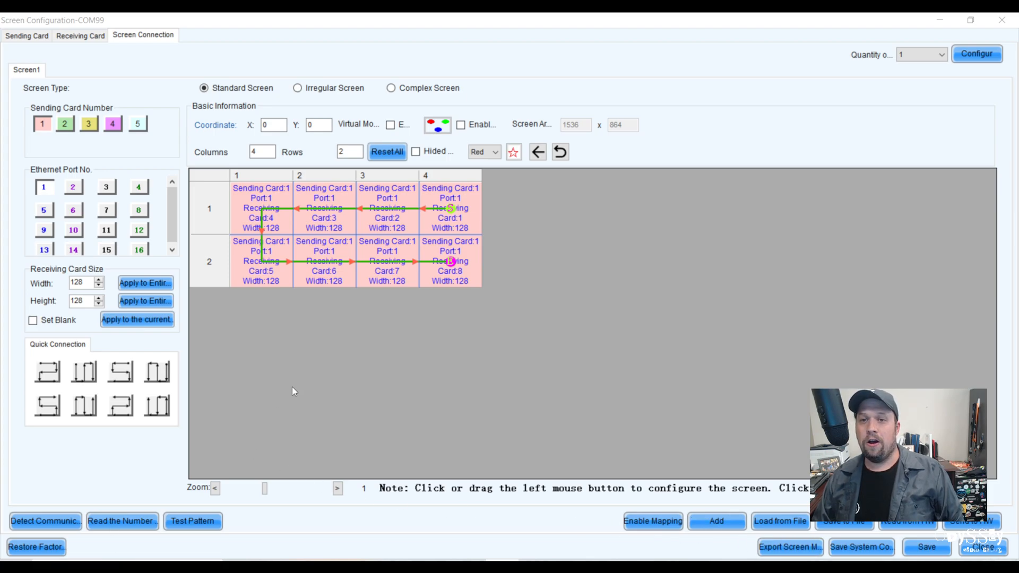
mouse_move(448, 334)
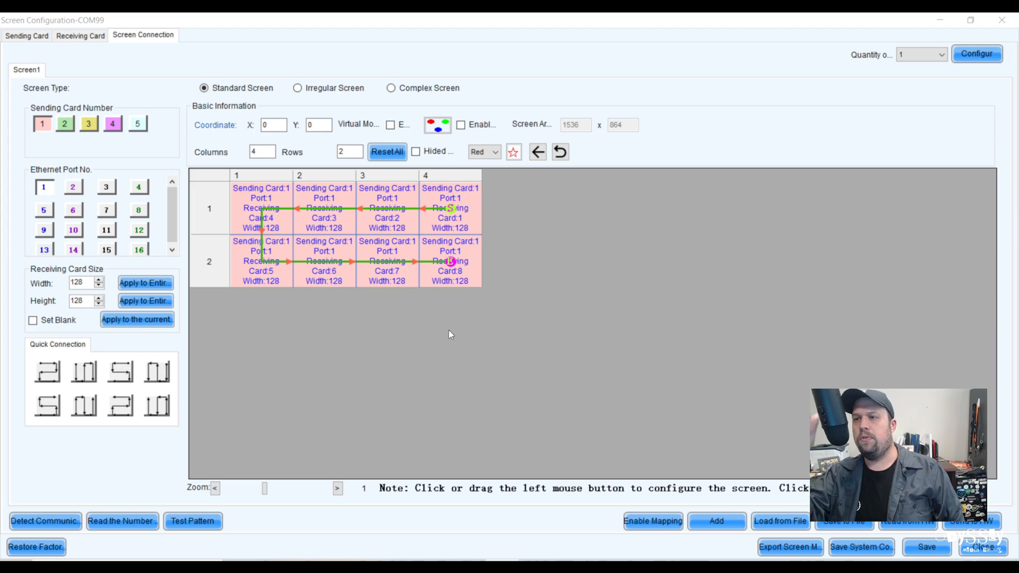
mouse_move(168, 88)
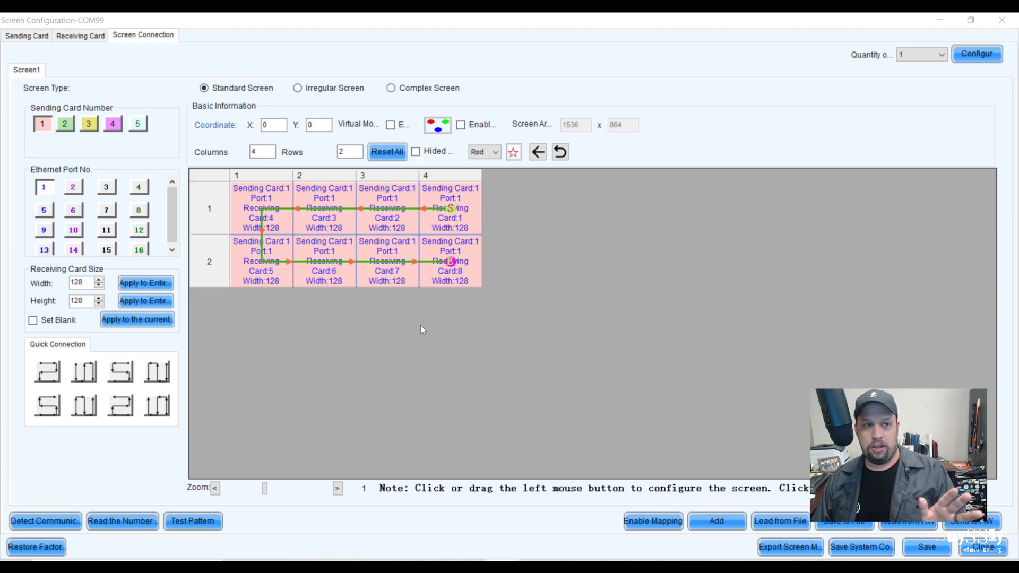
mouse_move(461, 339)
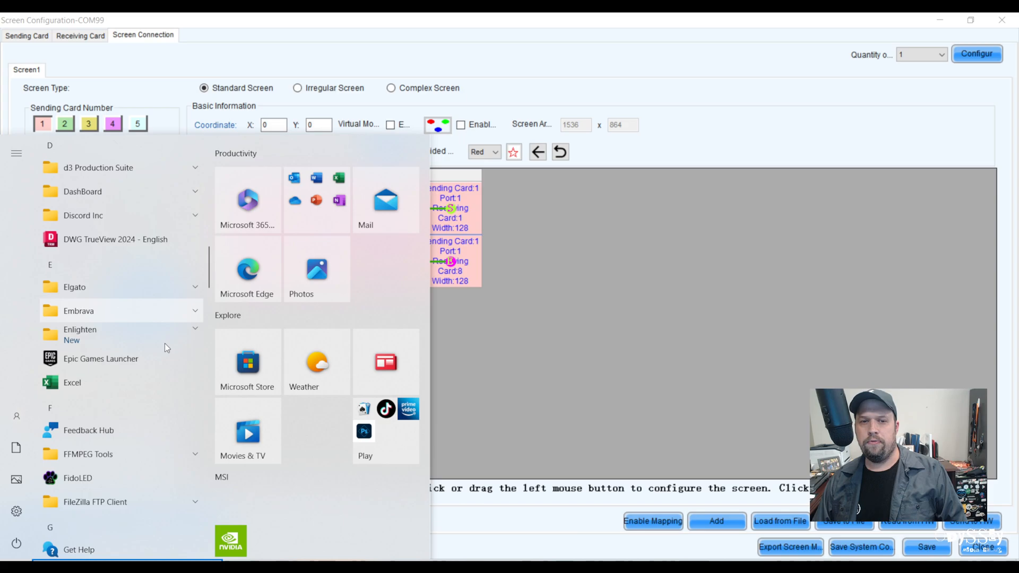
From the Start menu's Nova Star folder, open the NovaLCT shortcut's file location in File Explorer
scroll("down", 3)
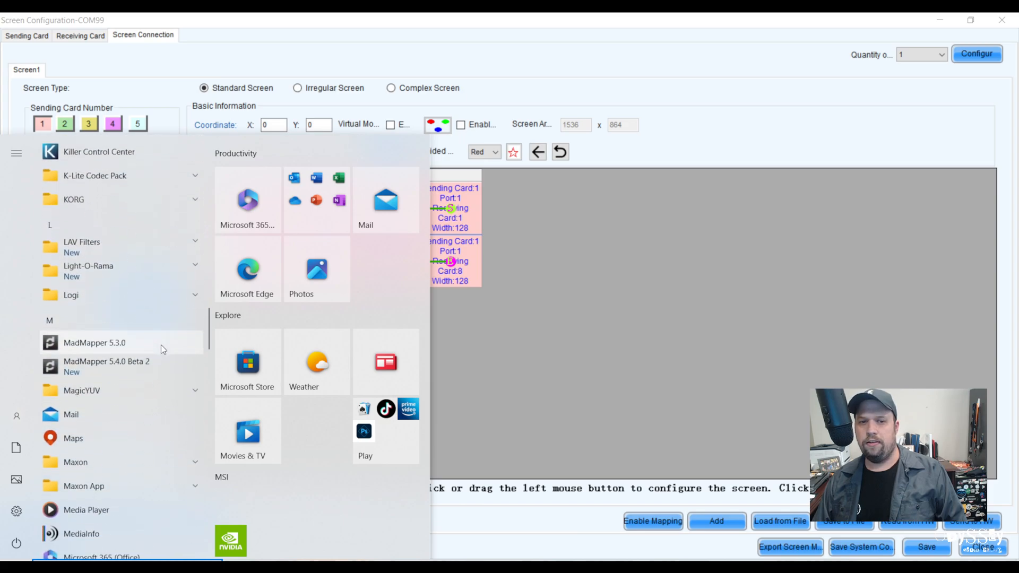
scroll("down", 3)
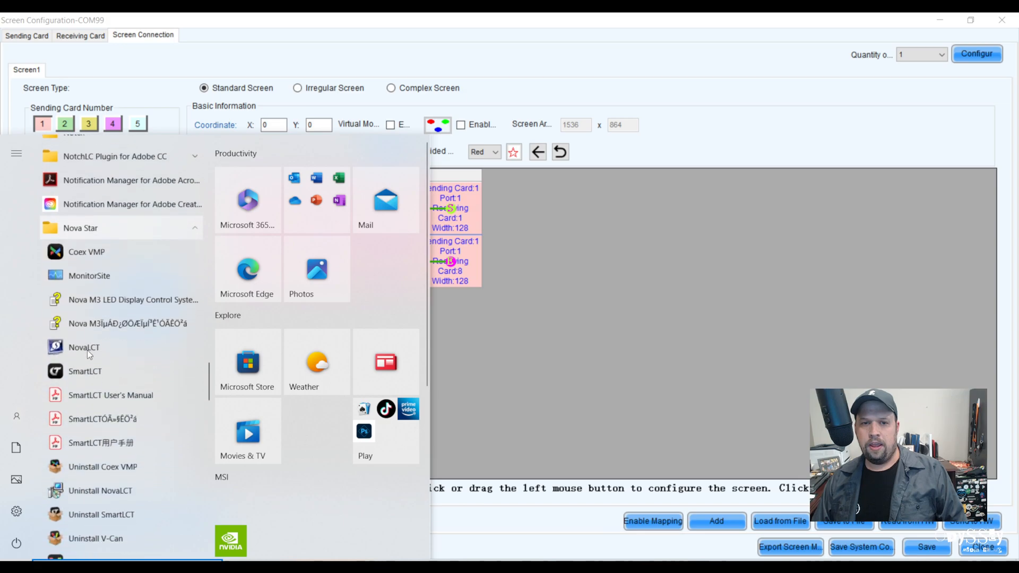
right_click(82, 346)
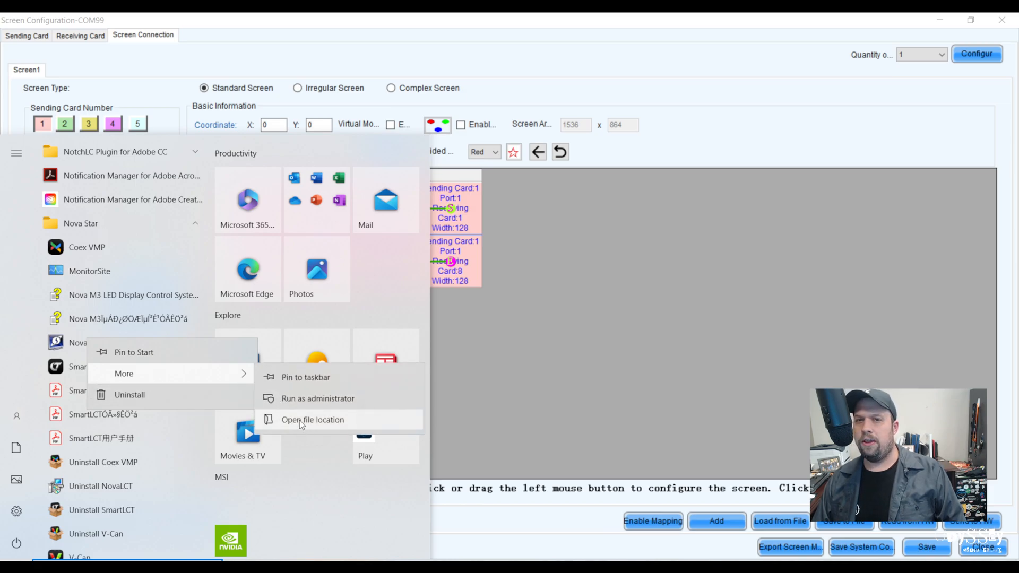
left_click(312, 420)
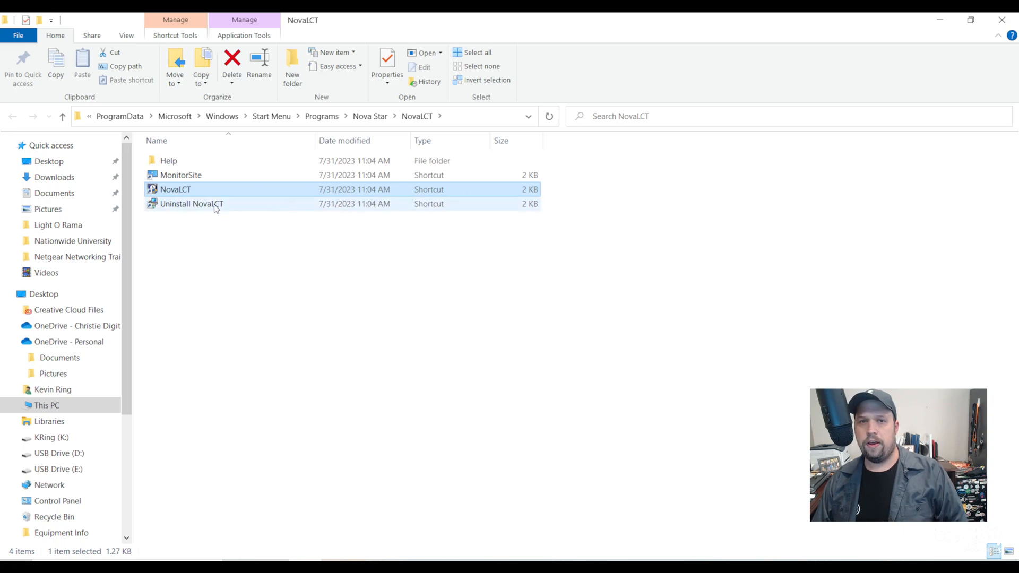
Follow the shortcut to NovaLCT's Bin folder under AppData Roaming and select NovaLCT.exe.config
right_click(175, 189)
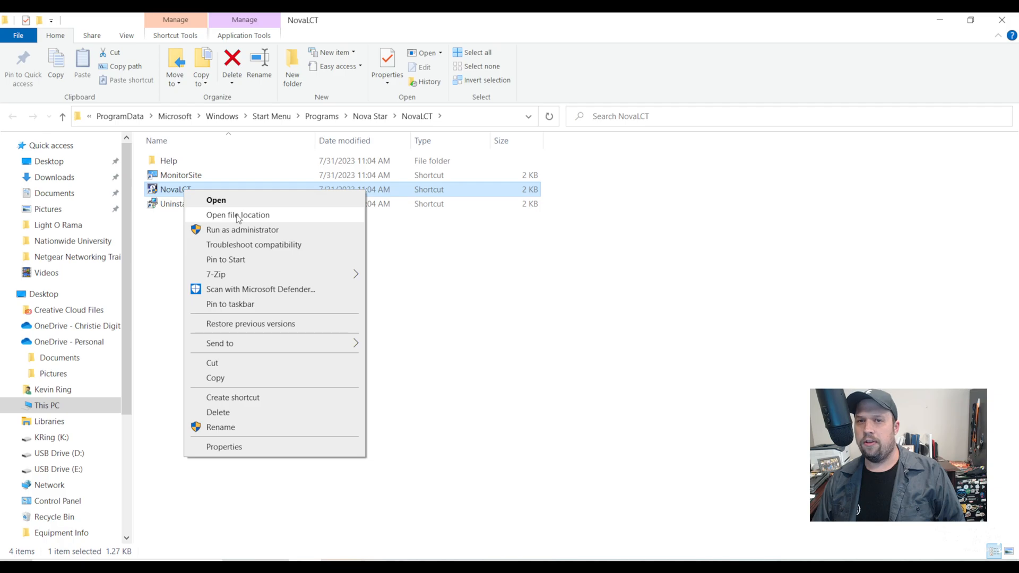
left_click(238, 215)
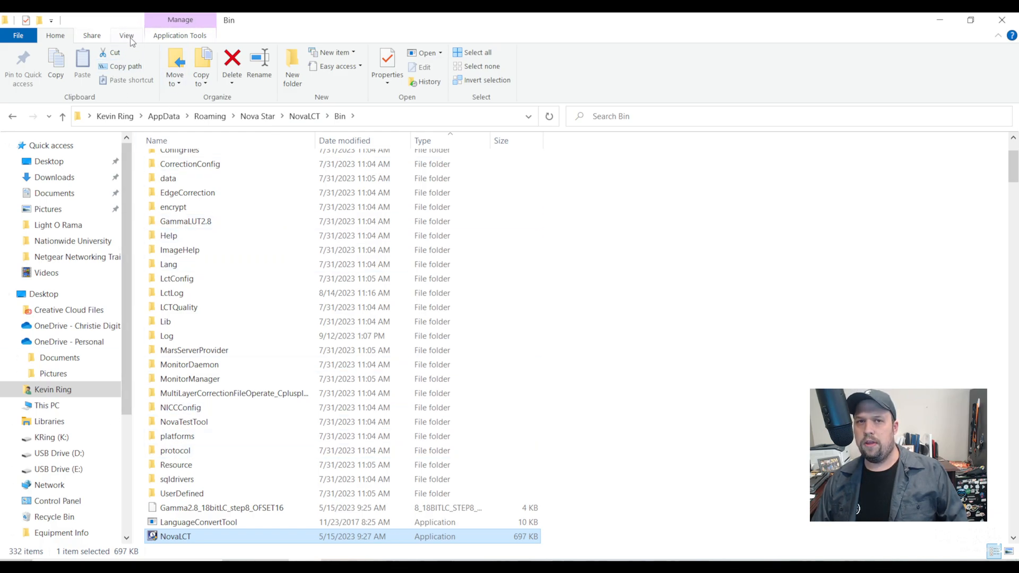
left_click(127, 35)
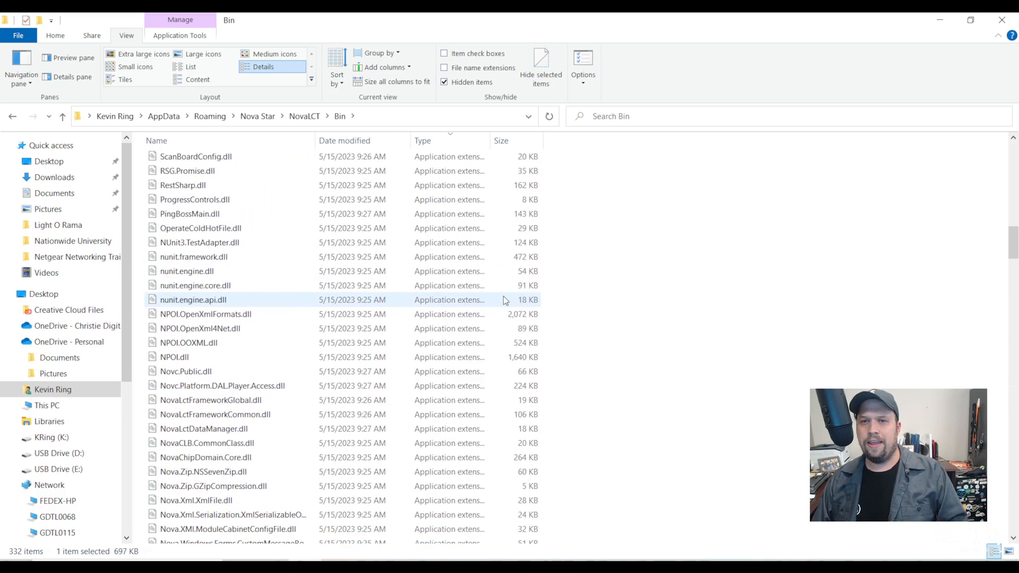
scroll("down", 3)
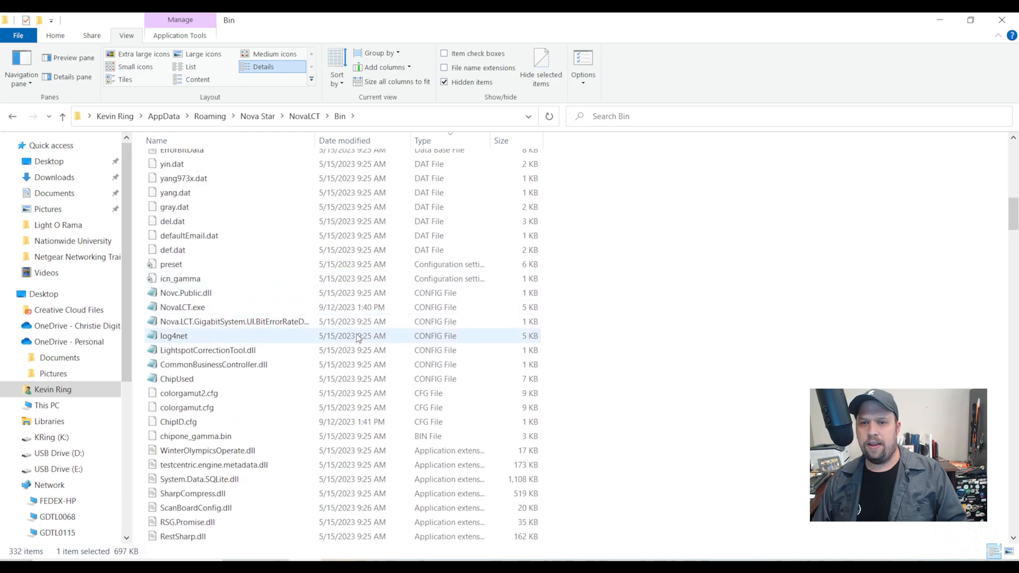
left_click(182, 307)
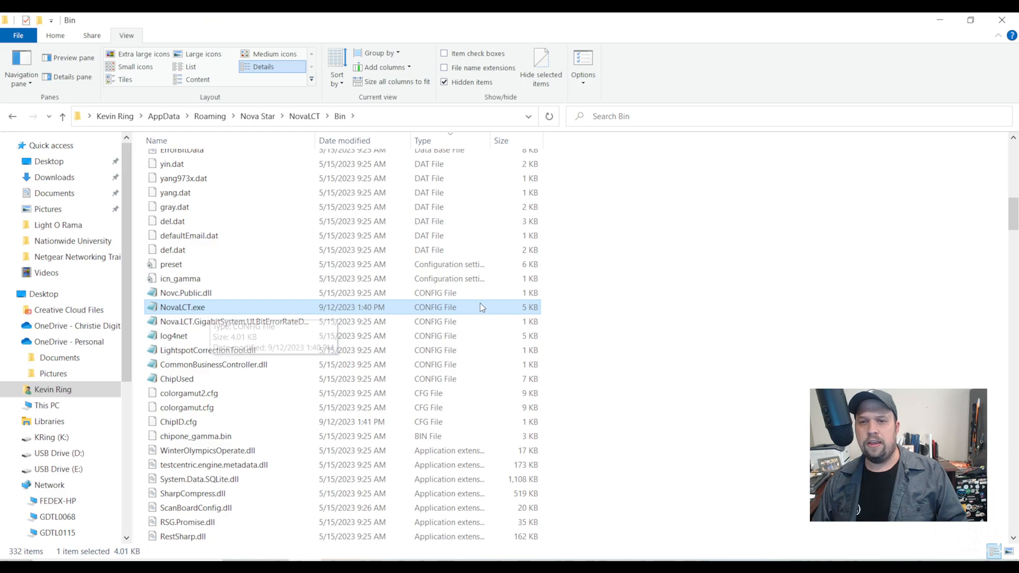
Open NovaLCT.exe.config with Notepad via Open with
right_click(181, 306)
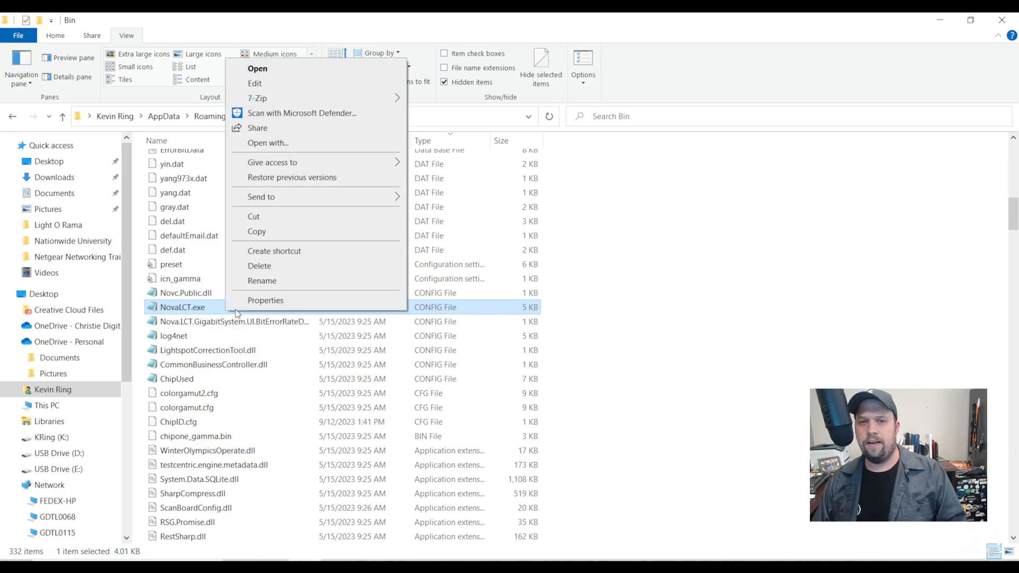
mouse_move(321, 153)
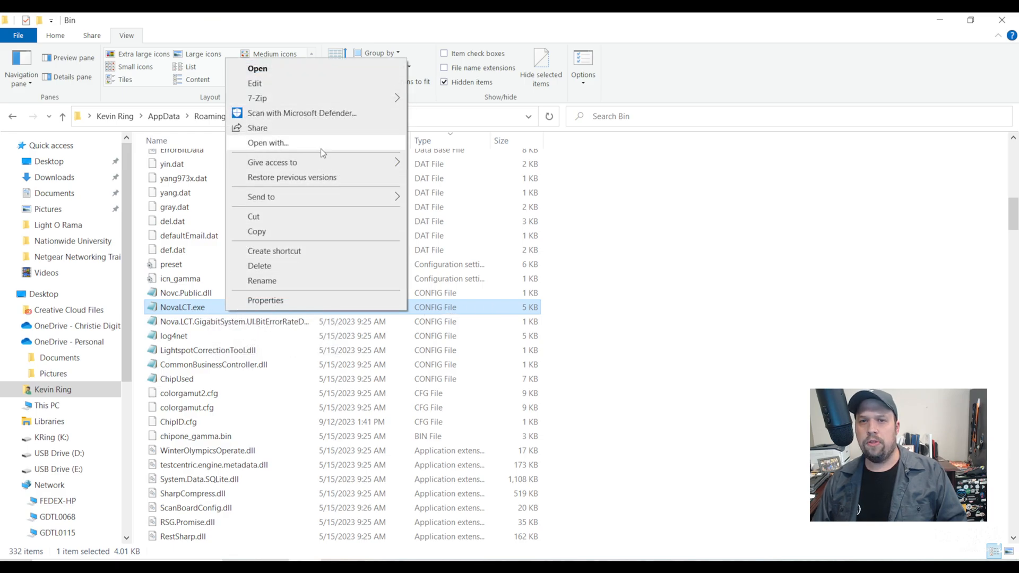
left_click(268, 142)
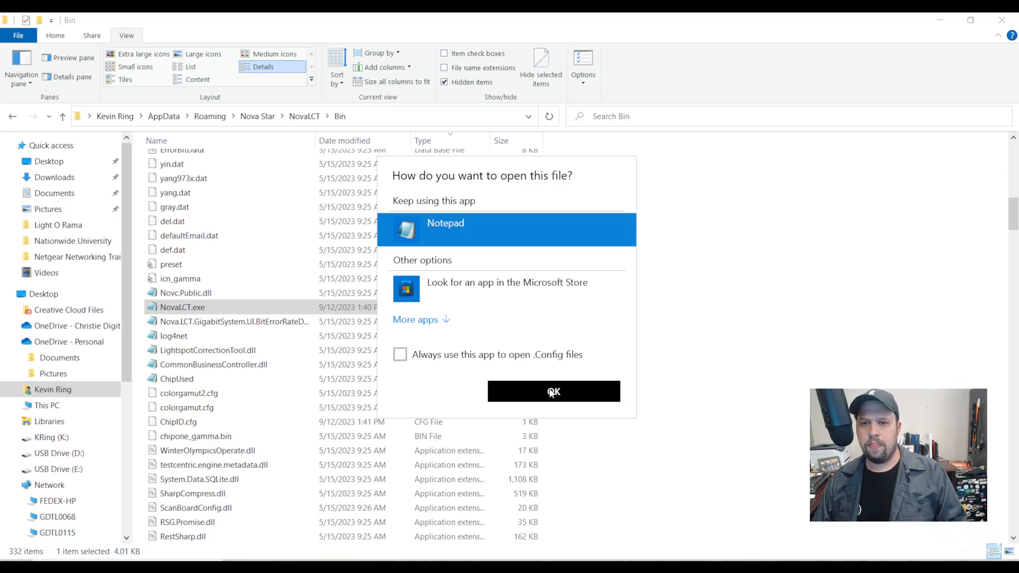
left_click(553, 392)
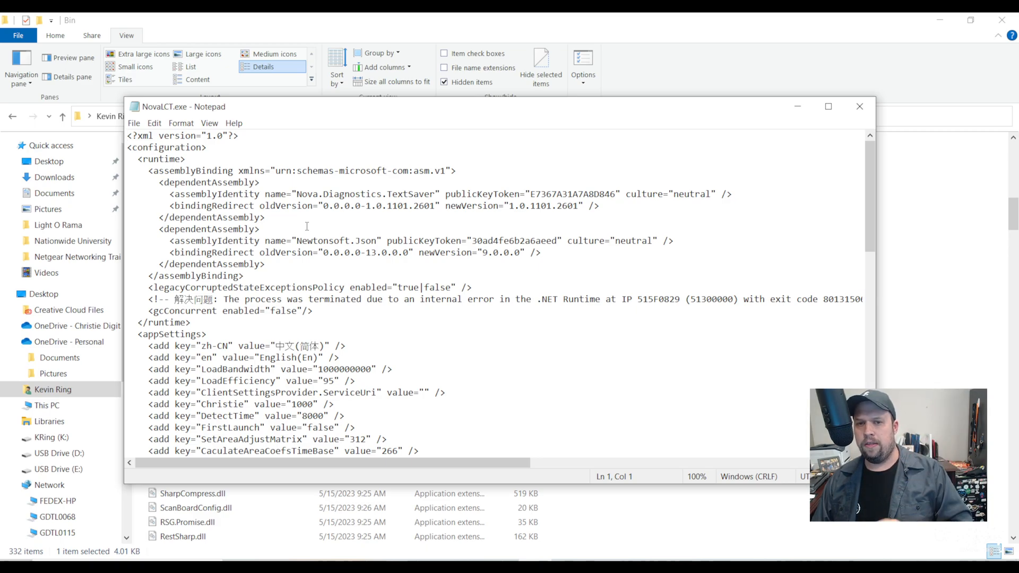
Change the SenderCardCascadeCount value from 5 to 10 in Notepad
scroll("down", 3)
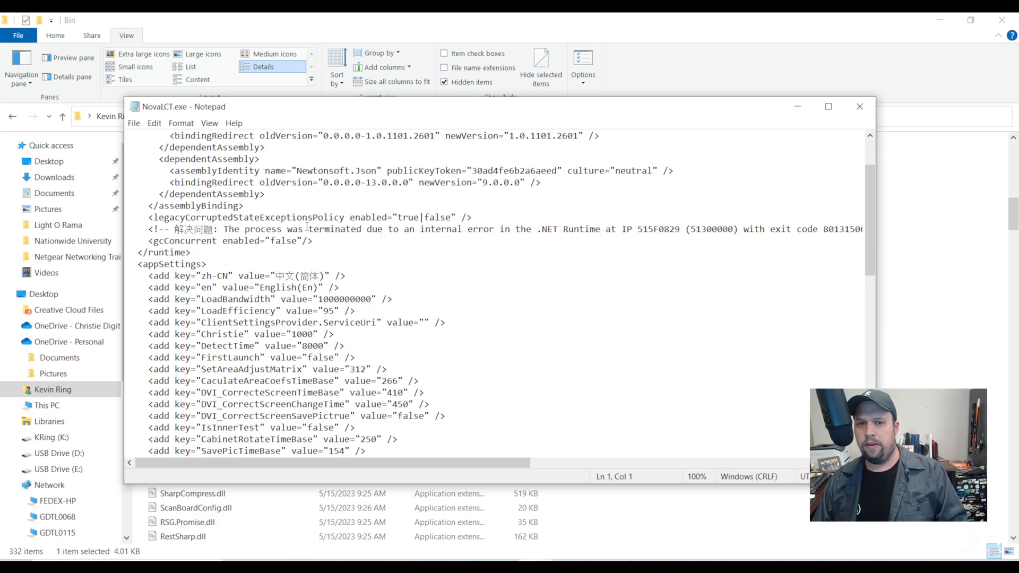
scroll("down", 3)
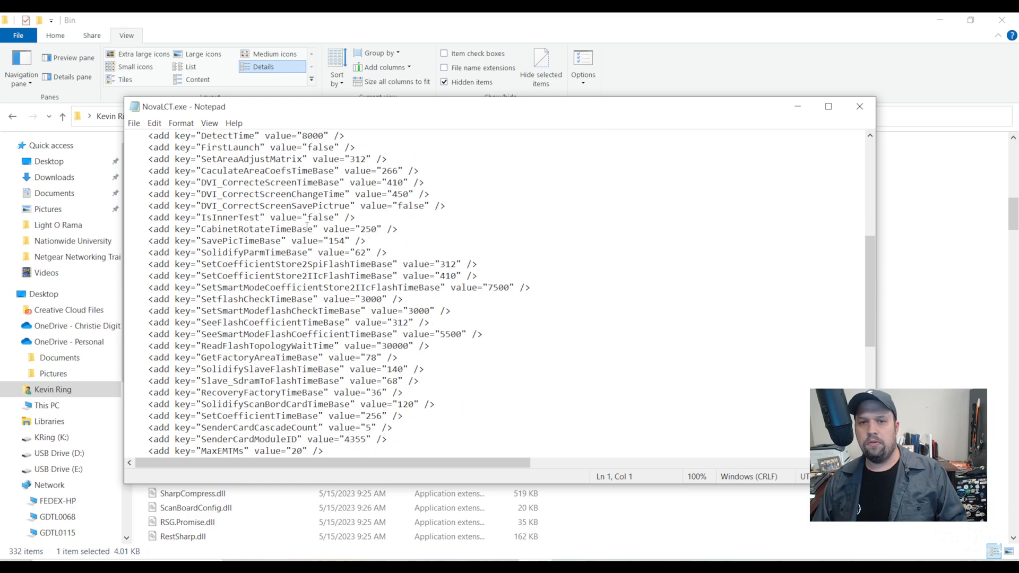
scroll("down", 3)
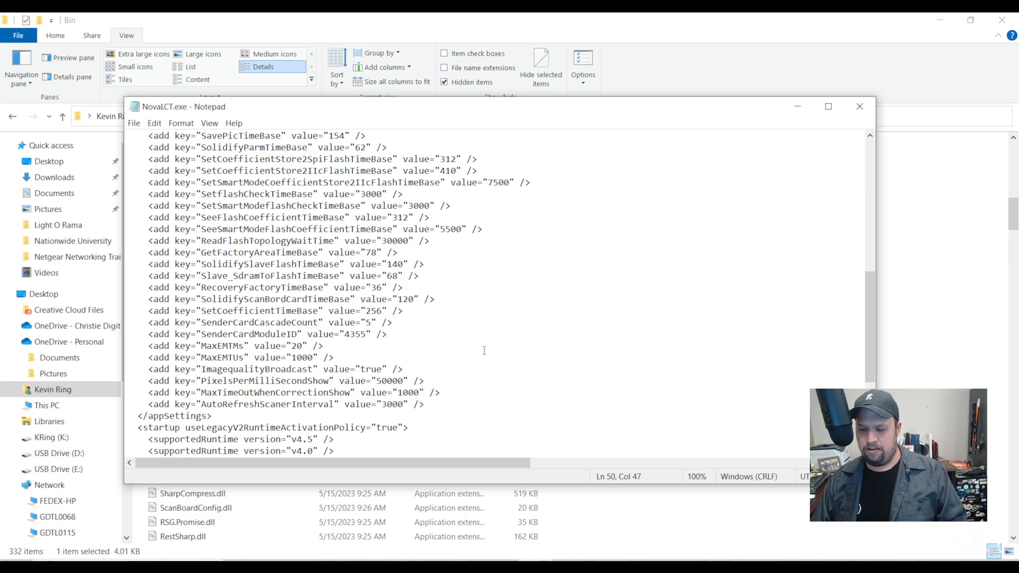
key("Backspace")
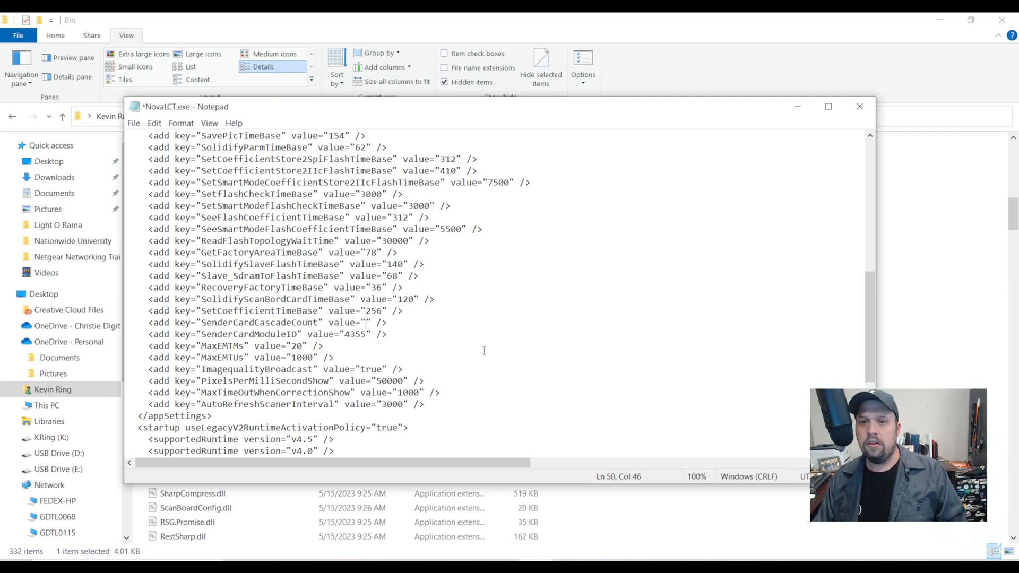
type("10")
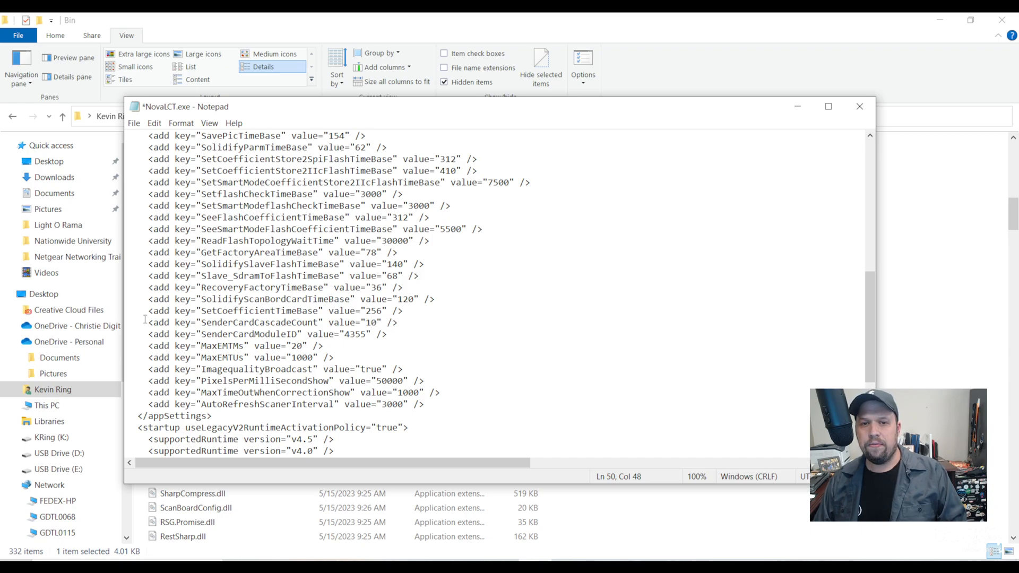
triple_click(273, 323)
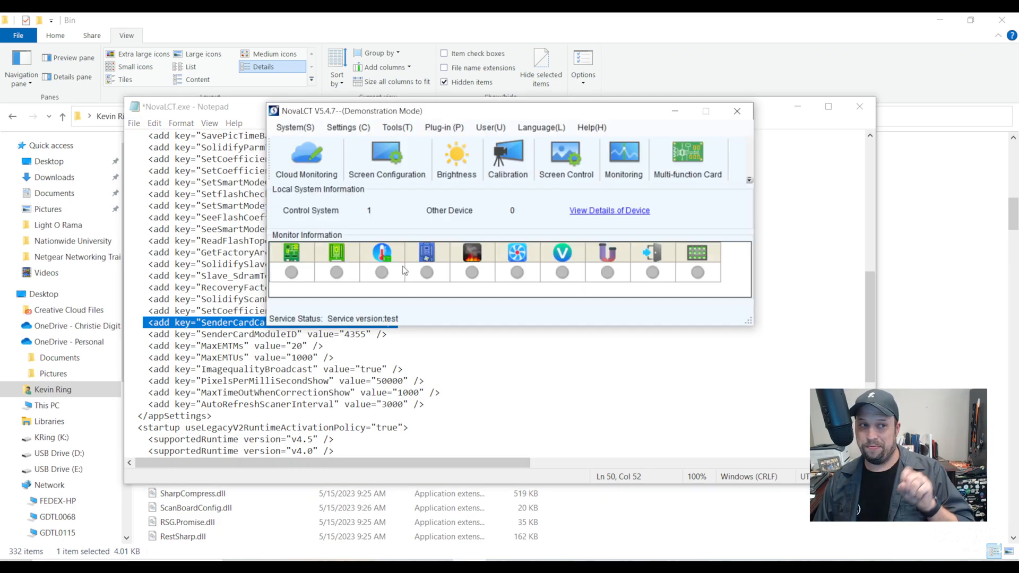
mouse_move(736, 112)
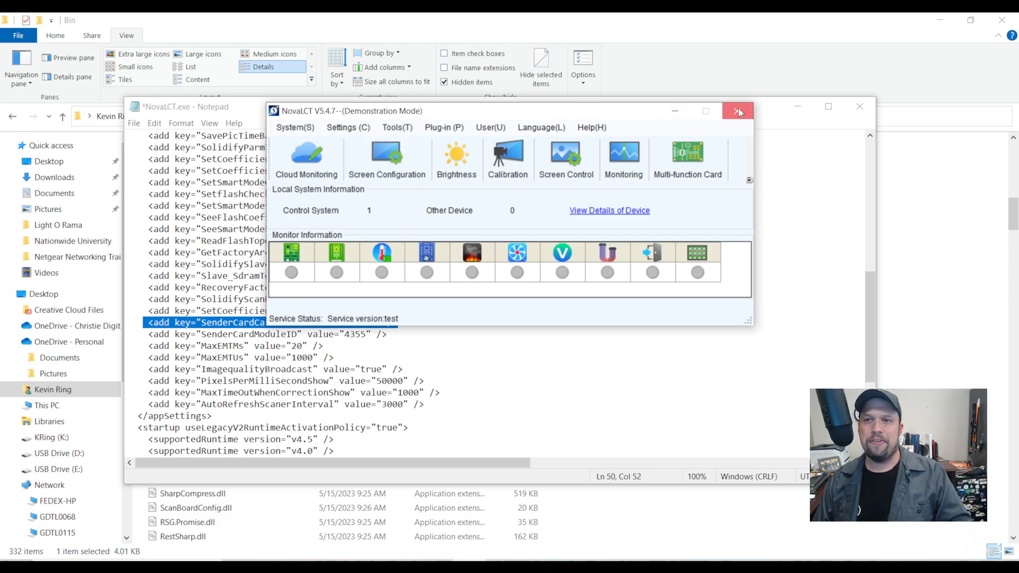
Close NovaLCT, agreeing to stop monitoring and the service
left_click(738, 111)
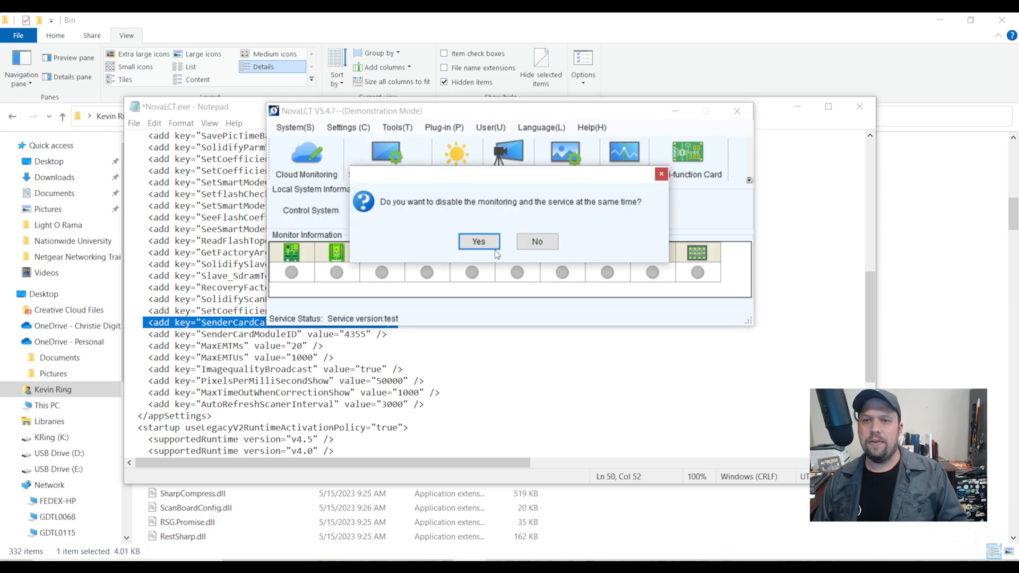
left_click(479, 241)
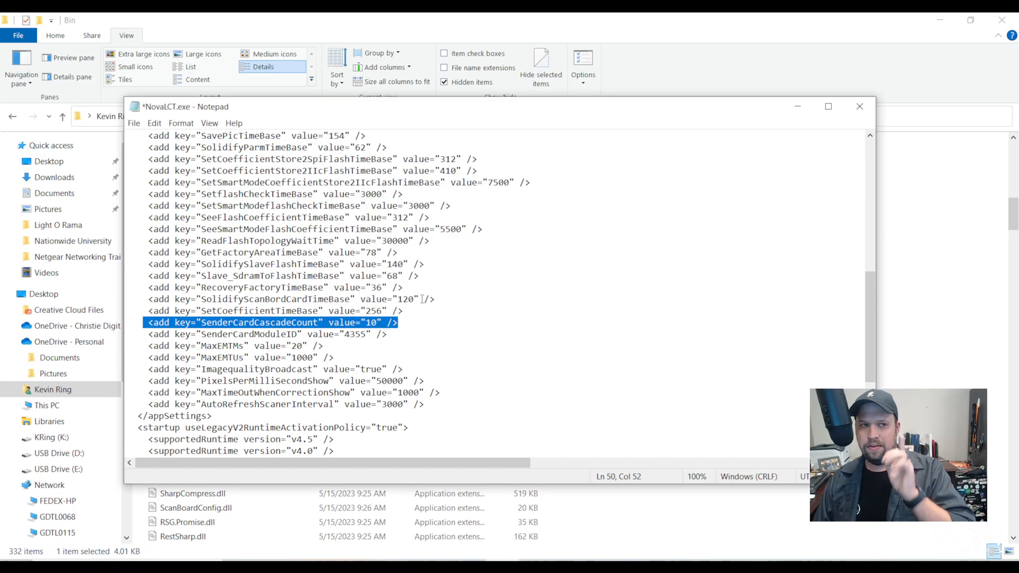
left_click(134, 123)
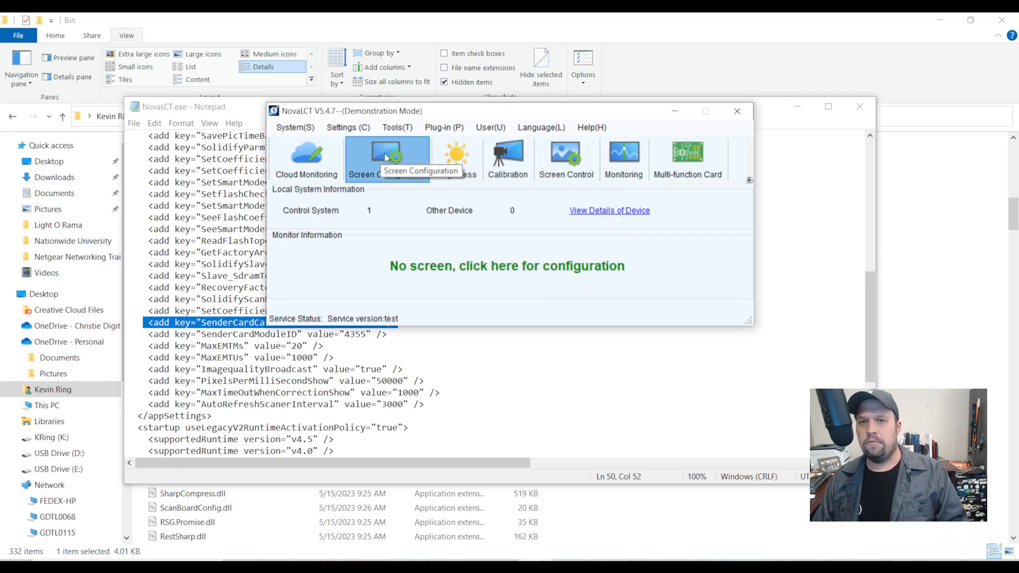
In Screen Configuration, load Screen Connection showing sending cards 1 through 10
left_click(386, 159)
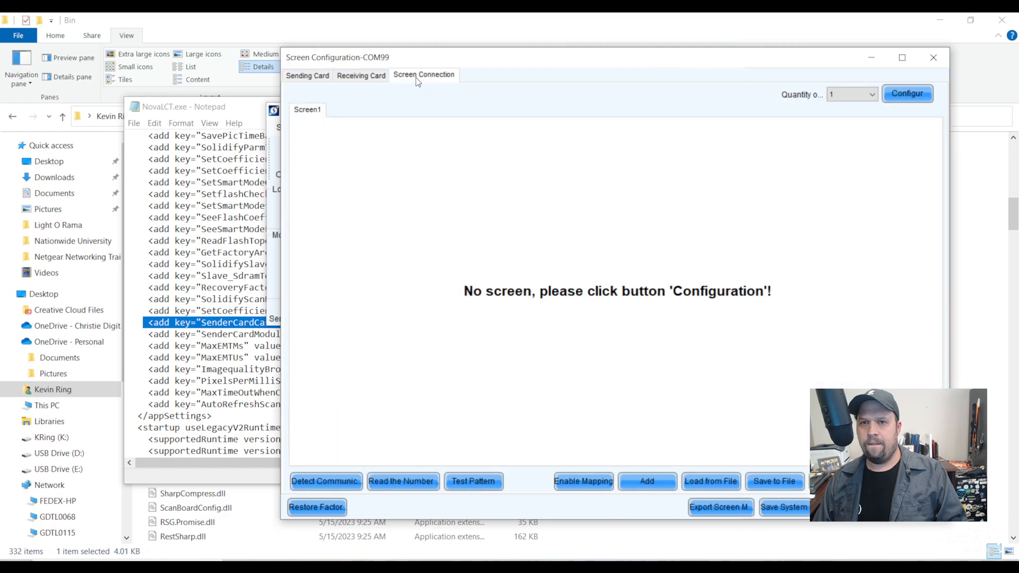
mouse_move(607, 284)
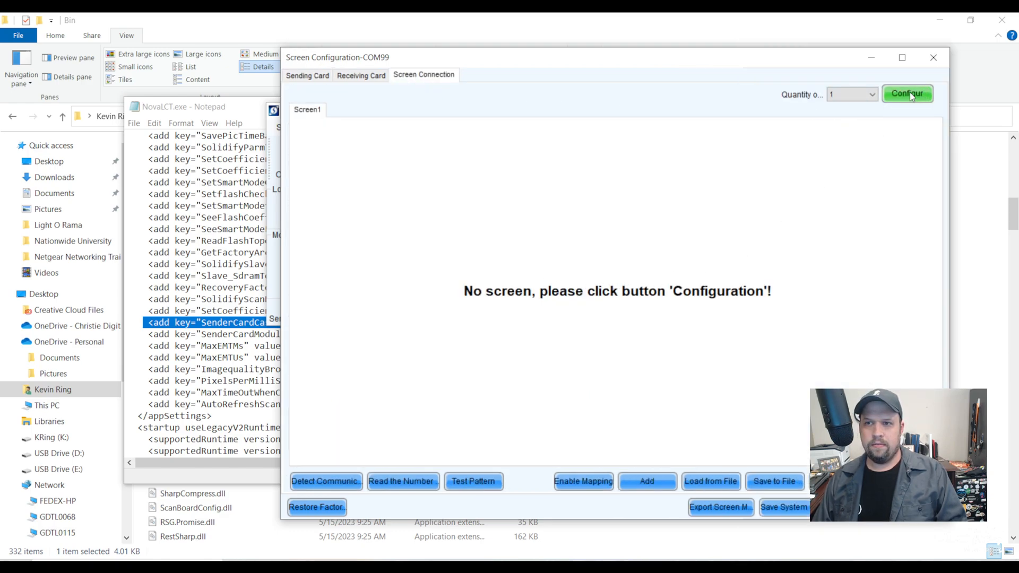
left_click(908, 94)
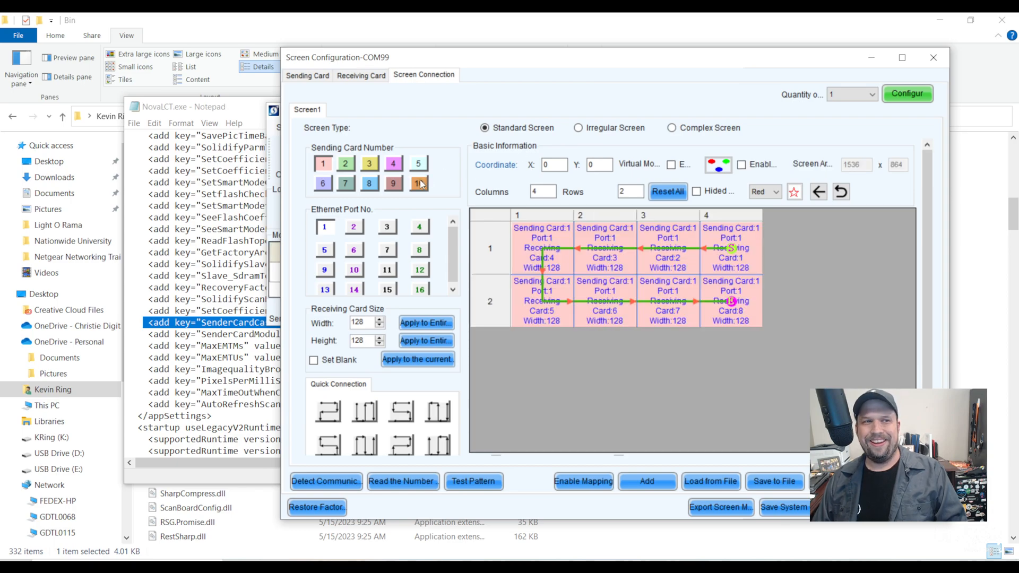